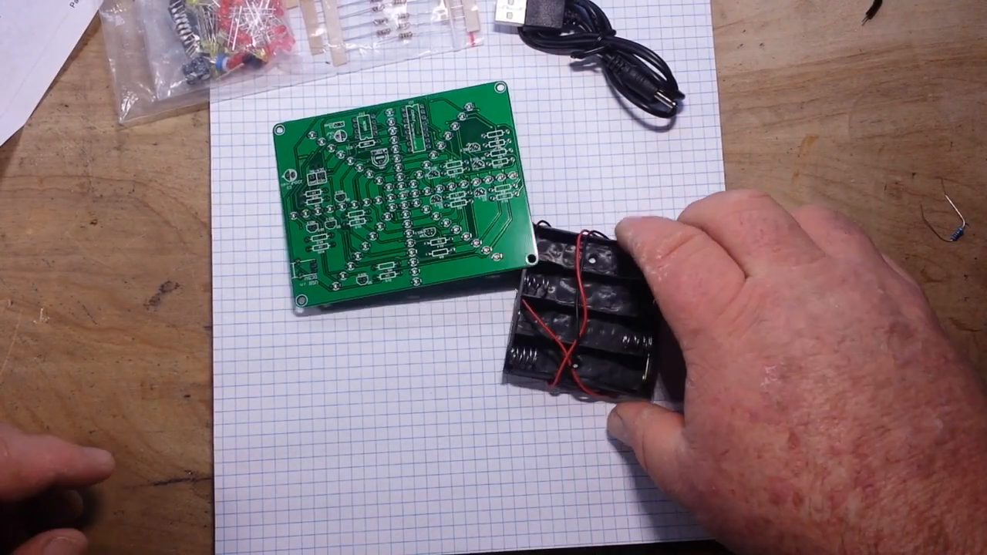
drag(616, 308, 871, 193)
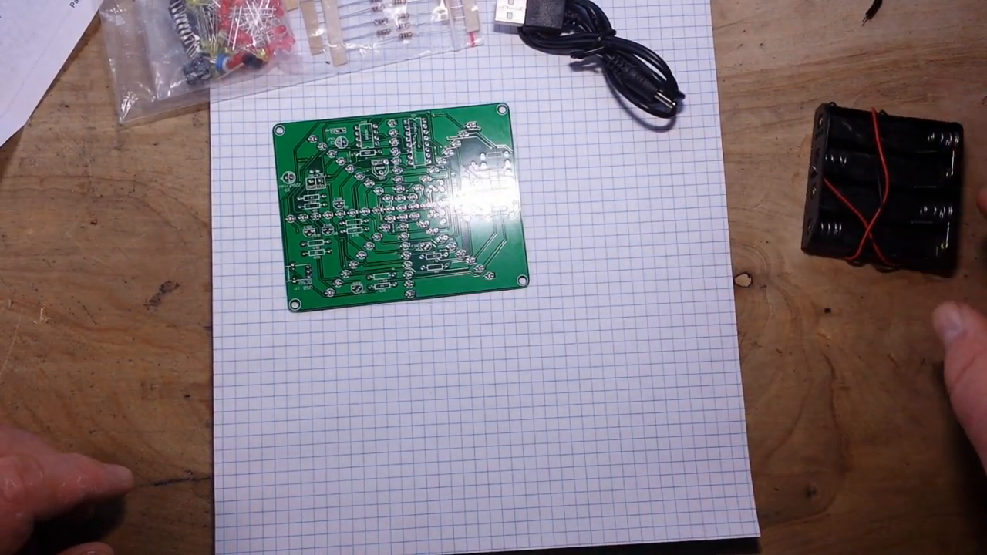